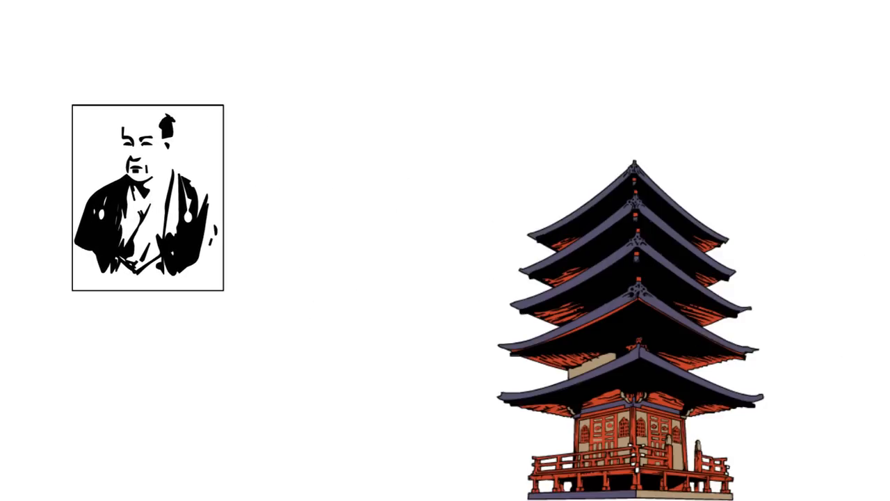
pyautogui.write('MUNEHISA HO')
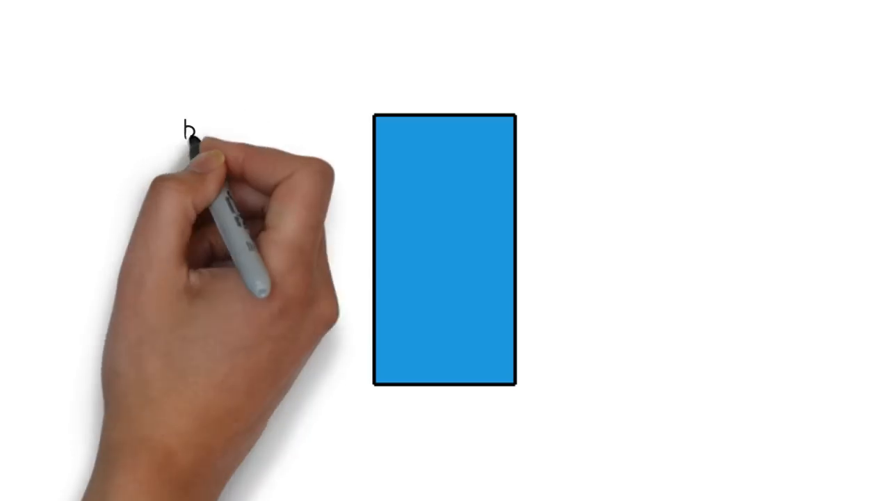
pyautogui.write('bulls are buying')
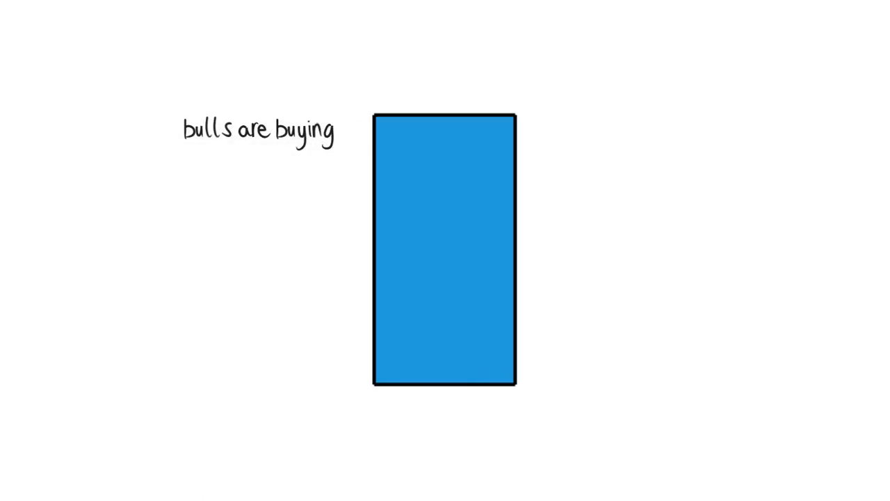